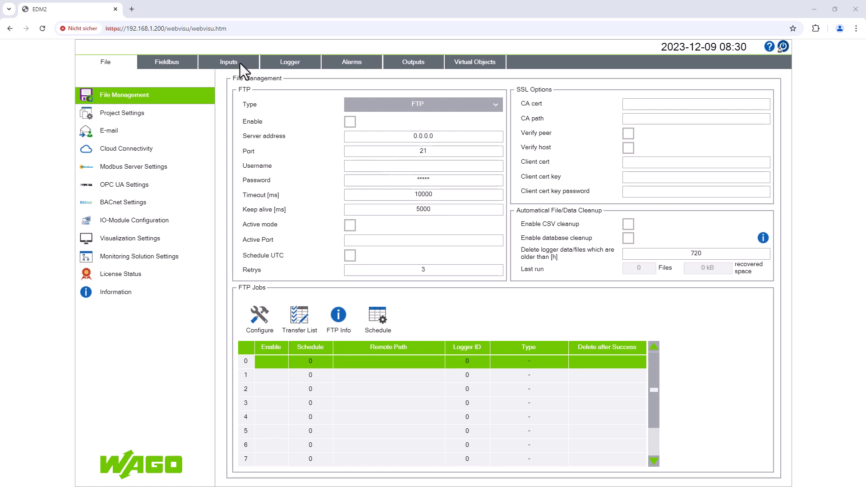
# Add analog input channels 1 and 2 as measurement values AI 1.1 and AI 1.2
pyautogui.click(228, 63)
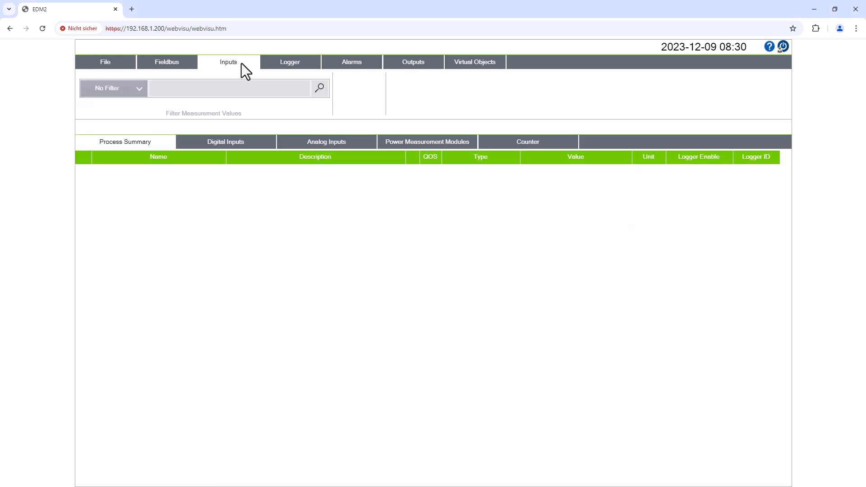
pyautogui.click(326, 141)
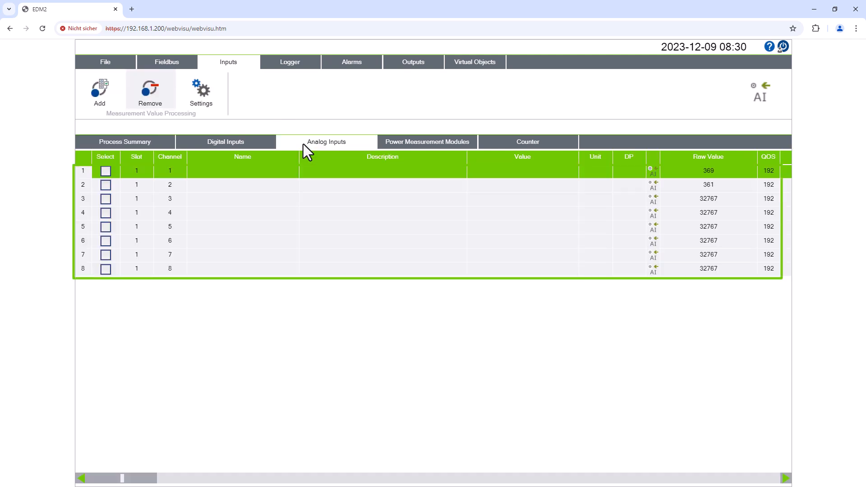
pyautogui.click(104, 171)
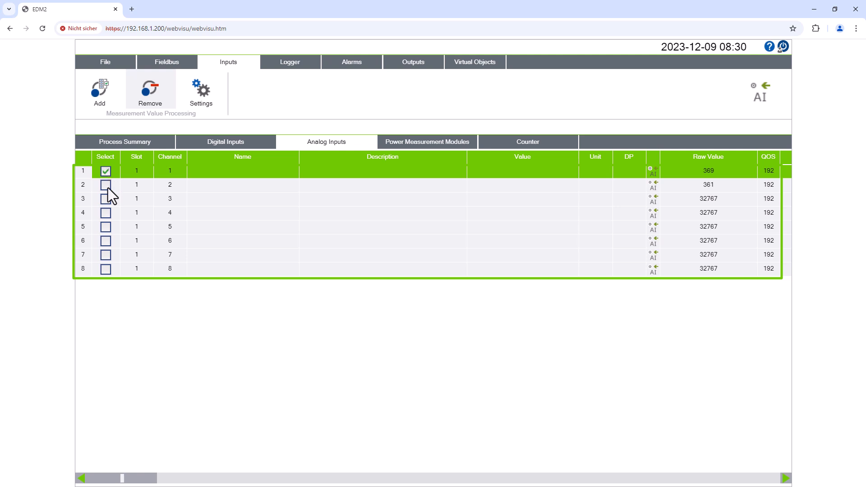
pyautogui.click(104, 184)
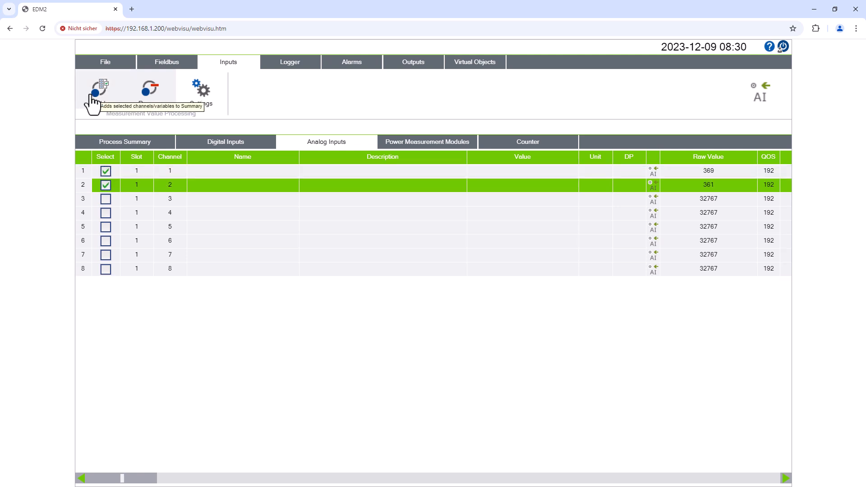
pyautogui.click(99, 90)
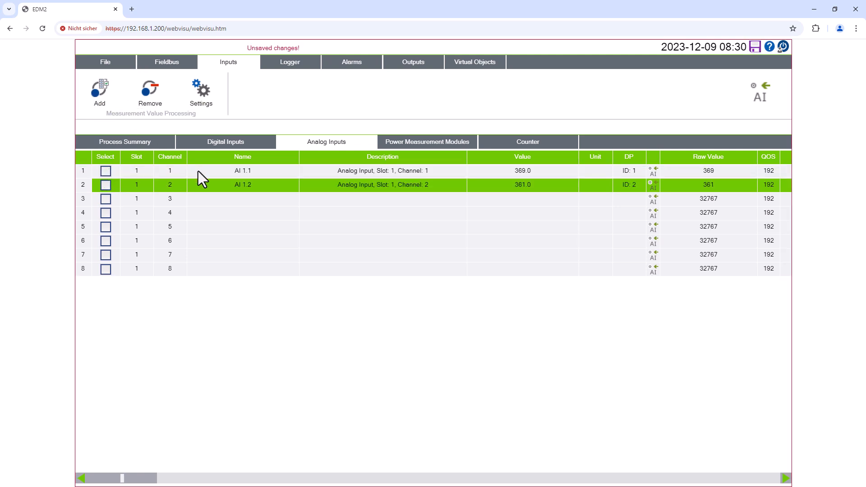
# Name the first analog input Temp1 with unit °C
pyautogui.click(200, 90)
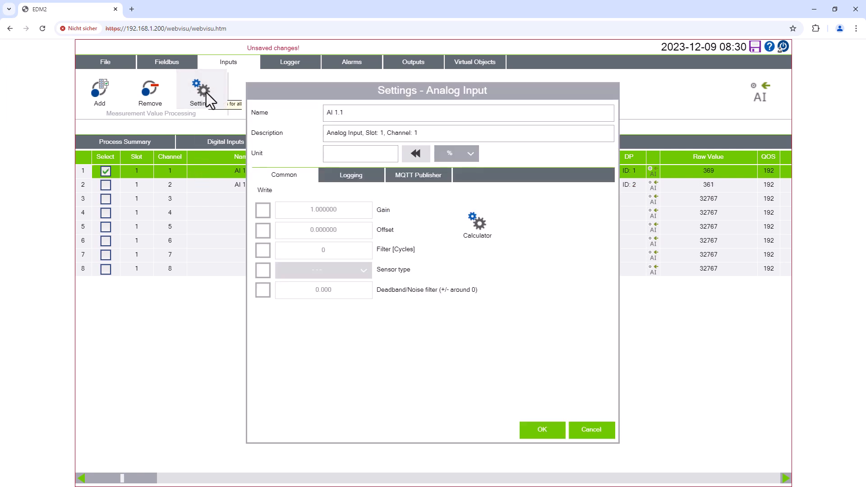
pyautogui.write('Temp1')
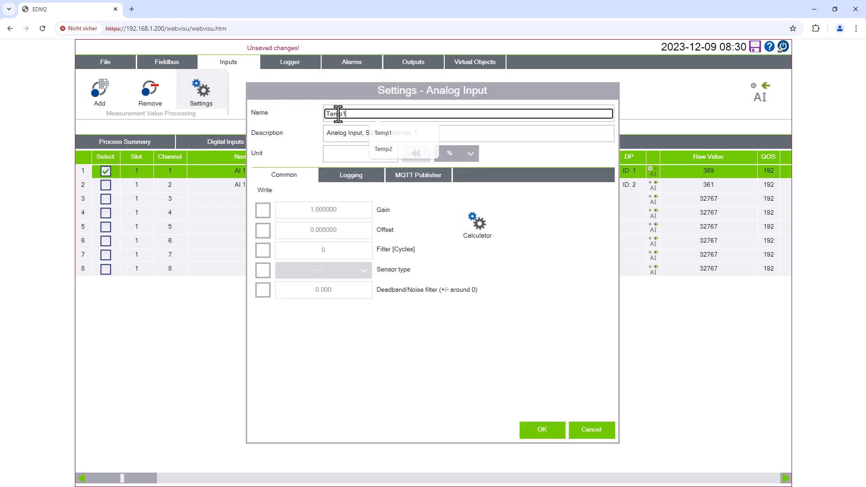
pyautogui.click(415, 153)
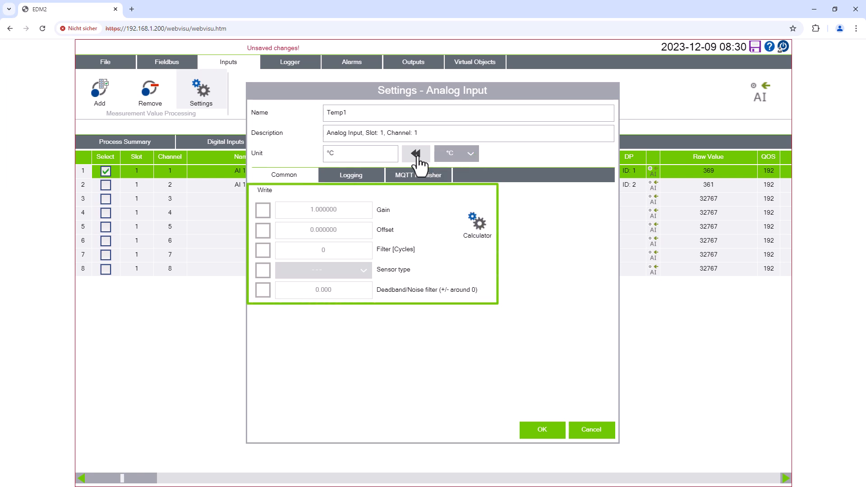
pyautogui.moveTo(529, 401)
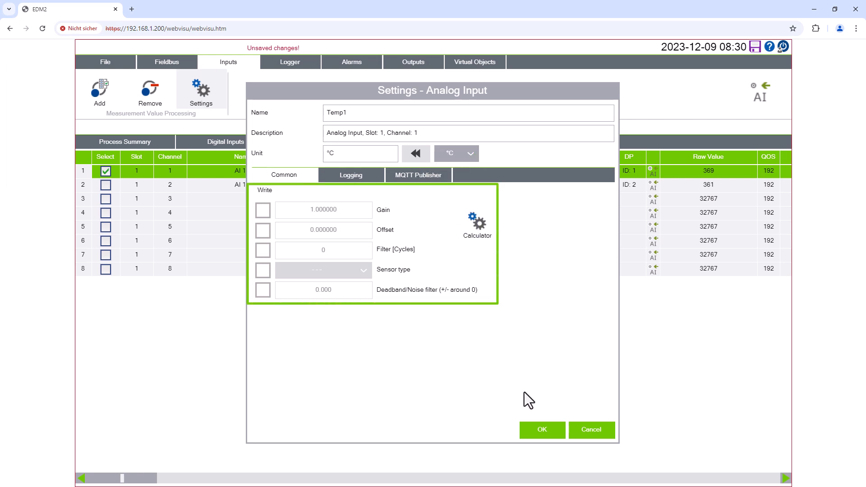
pyautogui.click(542, 430)
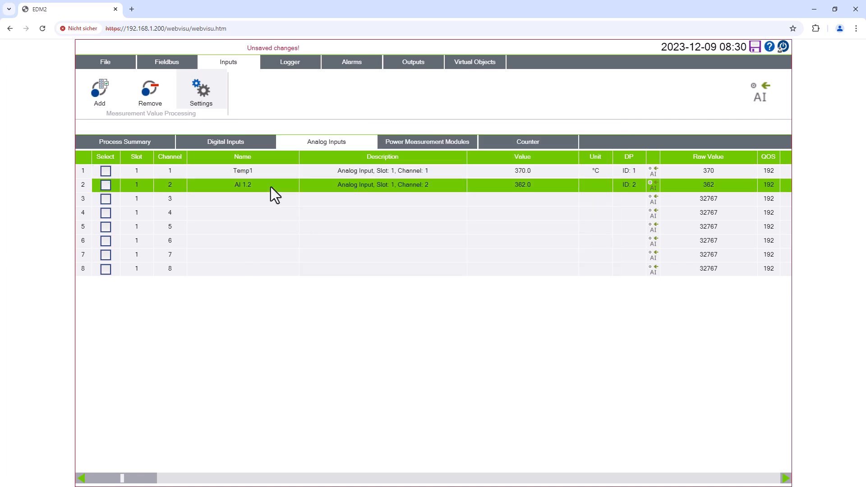
# Name the second analog input Temp2 with unit °C, save, and return to the File page
pyautogui.write('Temp2')
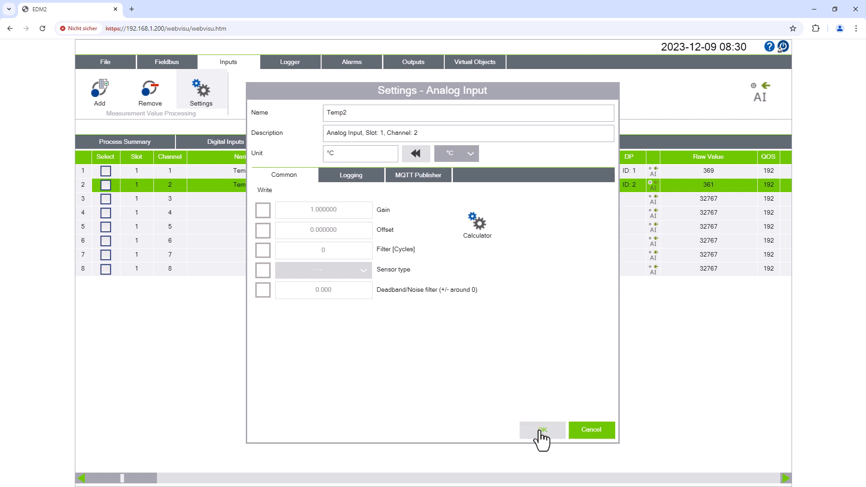
pyautogui.click(541, 430)
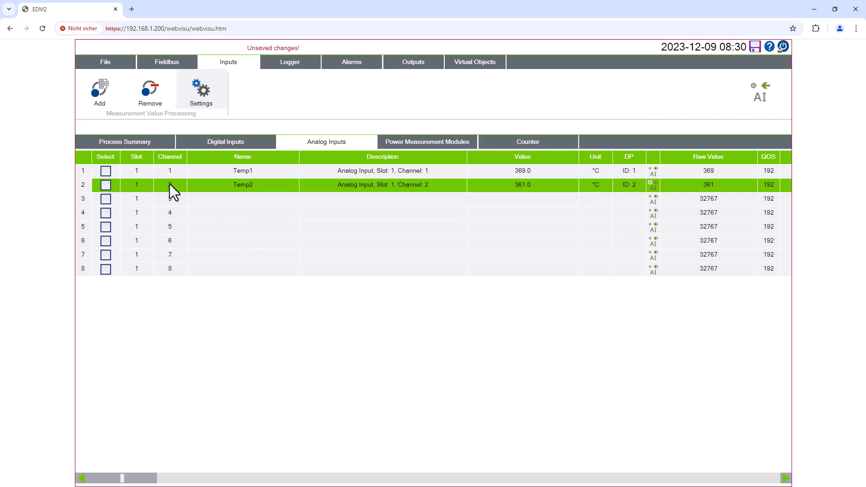
pyautogui.click(124, 141)
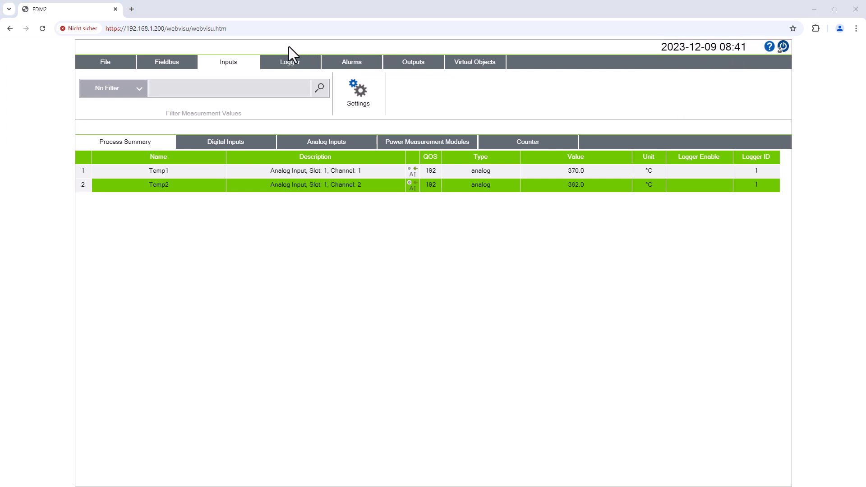
pyautogui.click(105, 62)
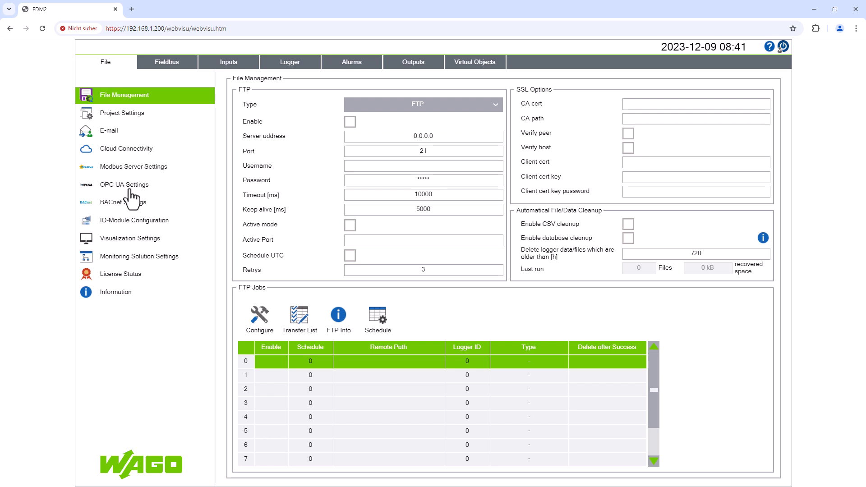
# Enable the controller's OPC UA server with anonymous access in OPC UA Settings and submit
pyautogui.click(123, 184)
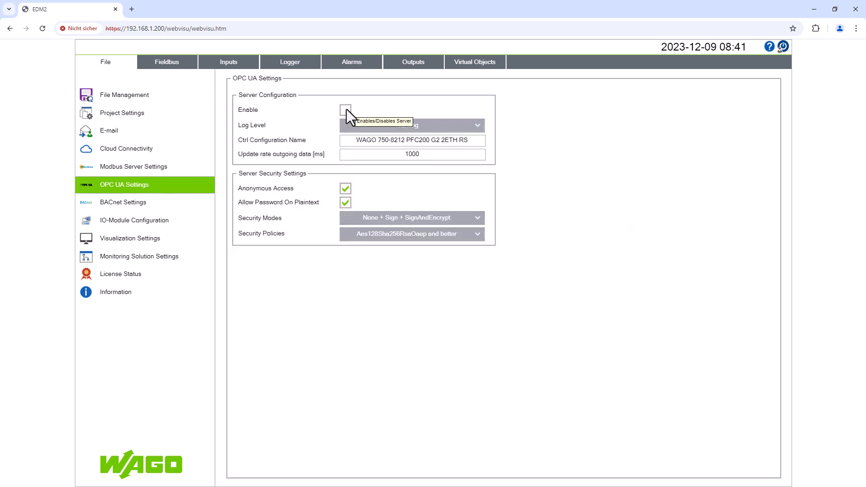
pyautogui.click(346, 110)
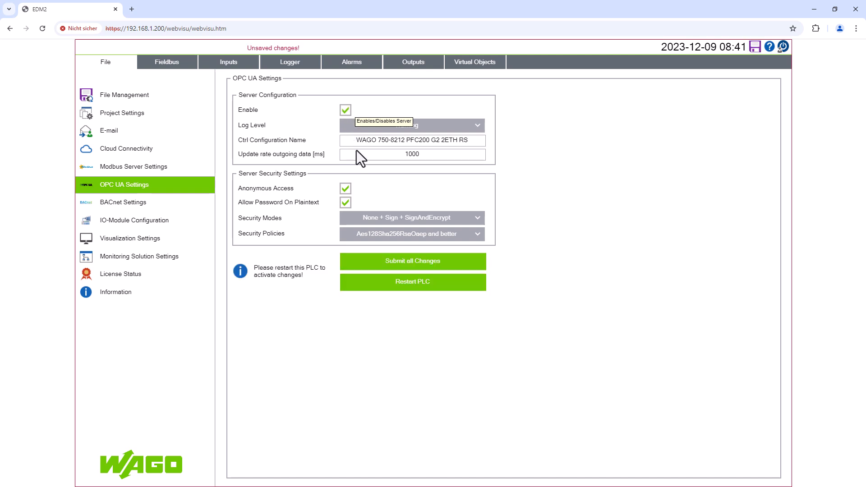
pyautogui.click(412, 262)
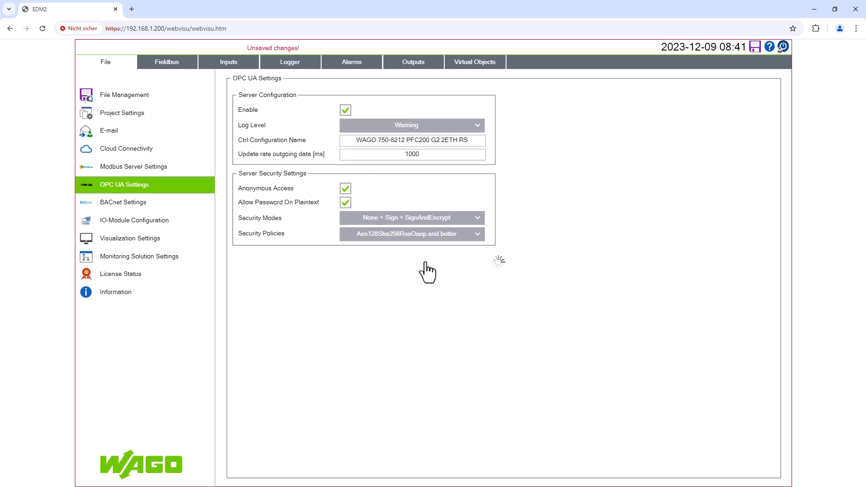
pyautogui.click(755, 47)
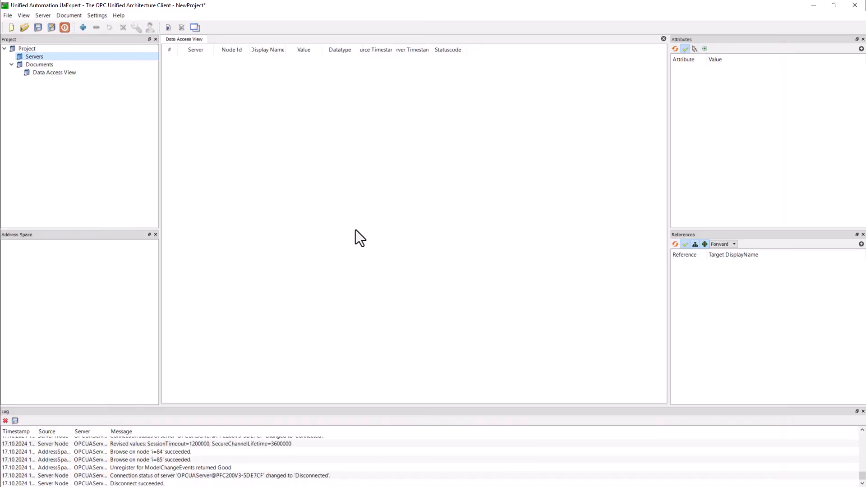
pyautogui.moveTo(168, 99)
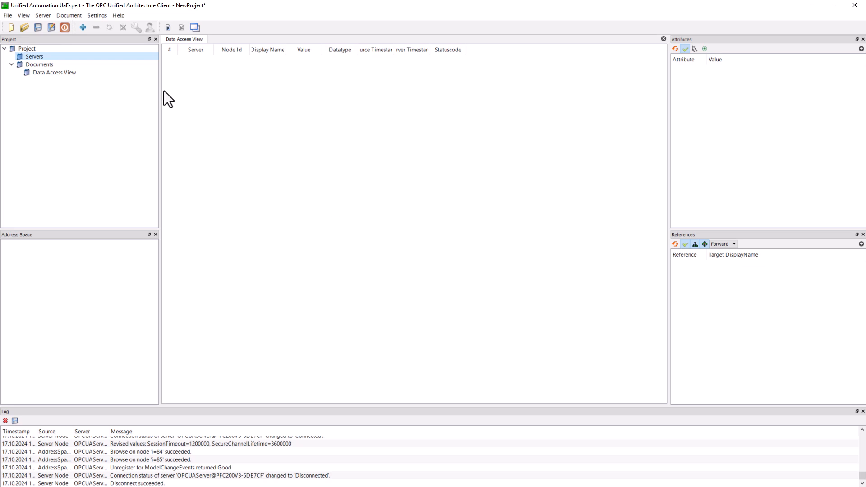
# Add the custom discovery server opc.tcp://192.168.1.200 and connect to the discovered controller
pyautogui.click(82, 27)
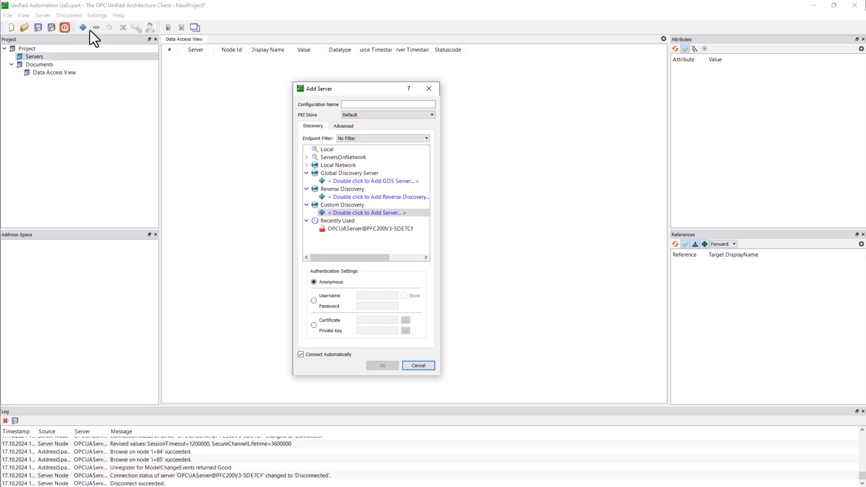
pyautogui.doubleClick(366, 213)
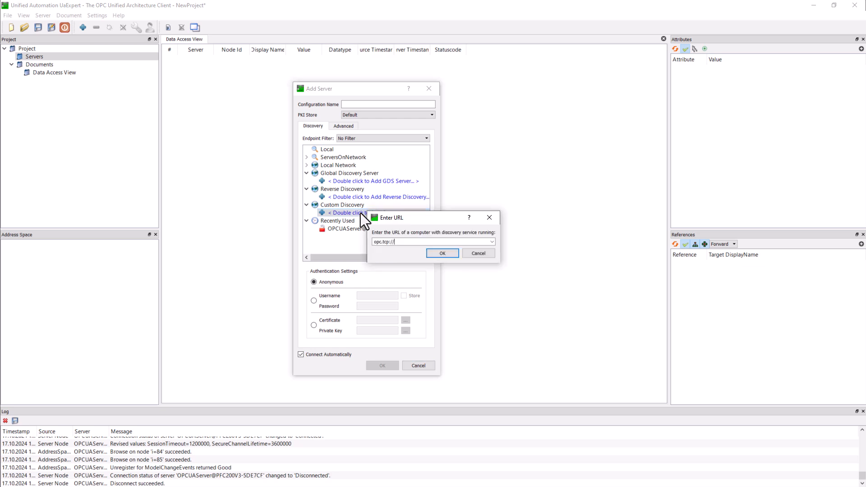
pyautogui.write('192.168.1.200')
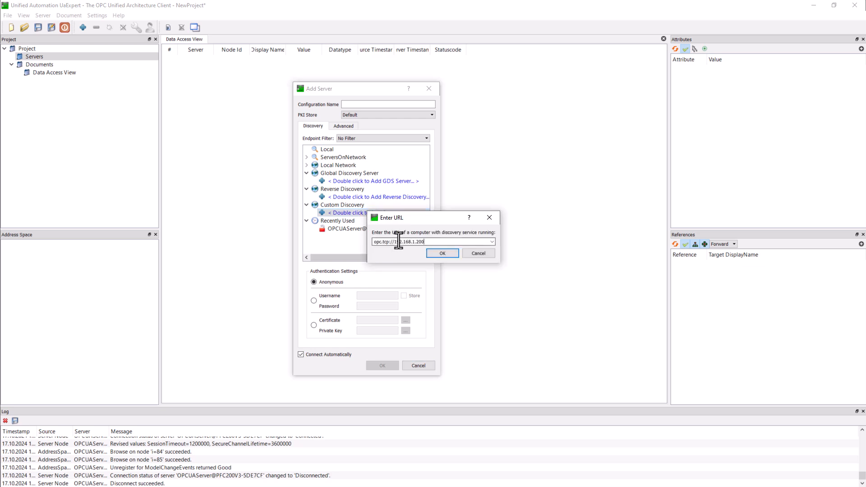
pyautogui.click(441, 253)
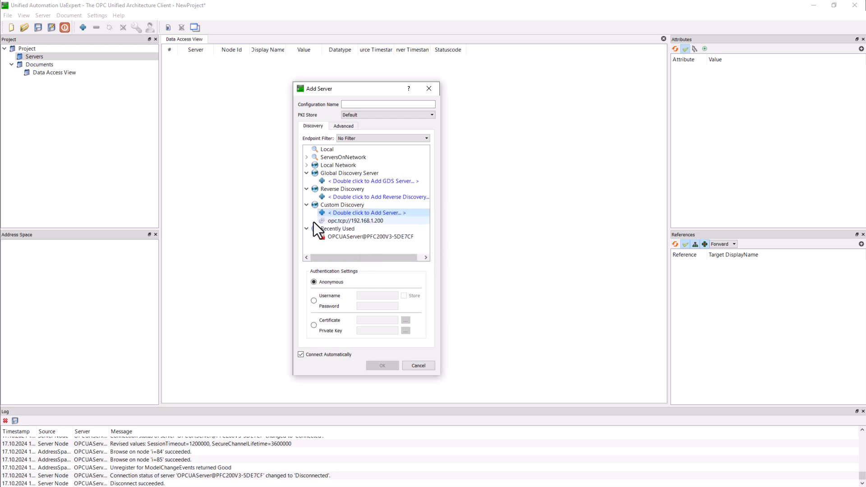
pyautogui.click(382, 366)
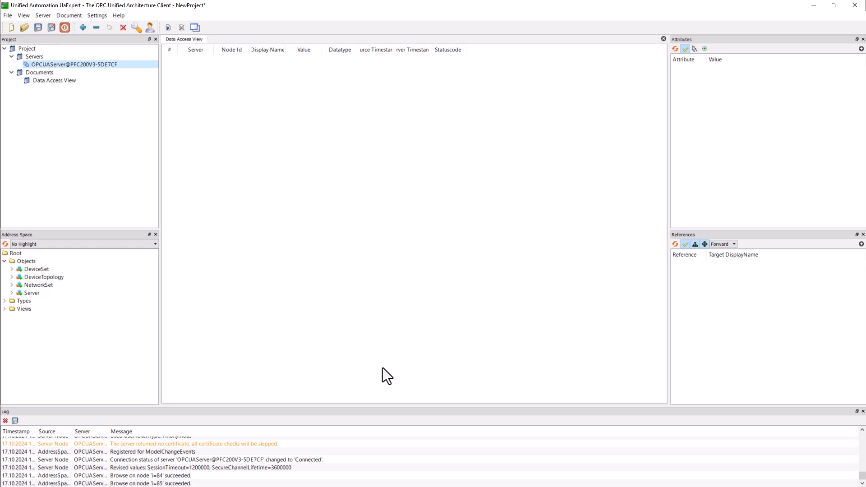
# Expand Objects > DeviceSet > WAGO 750-8212 > Resources > Application > GlobalVars > OPC_UA > inputObjects
pyautogui.click(26, 261)
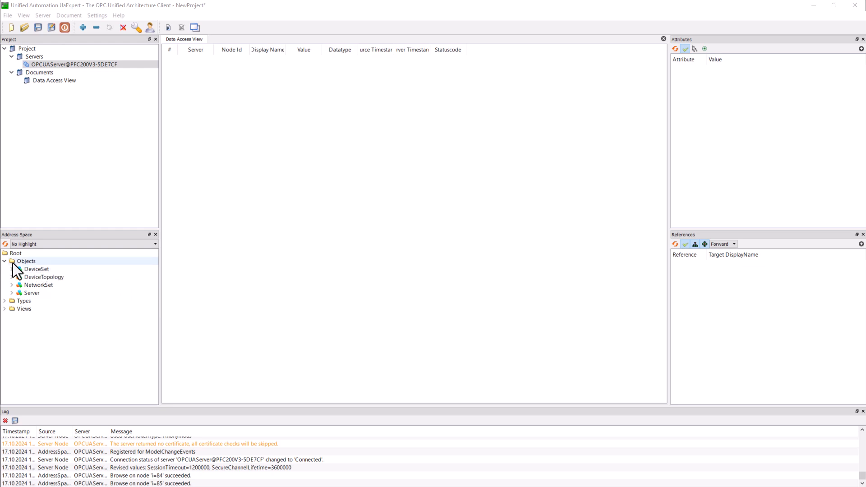
pyautogui.click(11, 269)
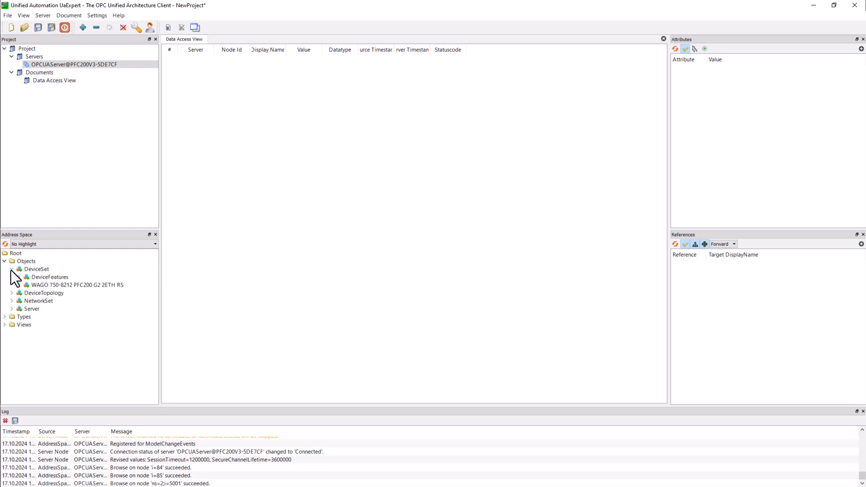
pyautogui.click(19, 284)
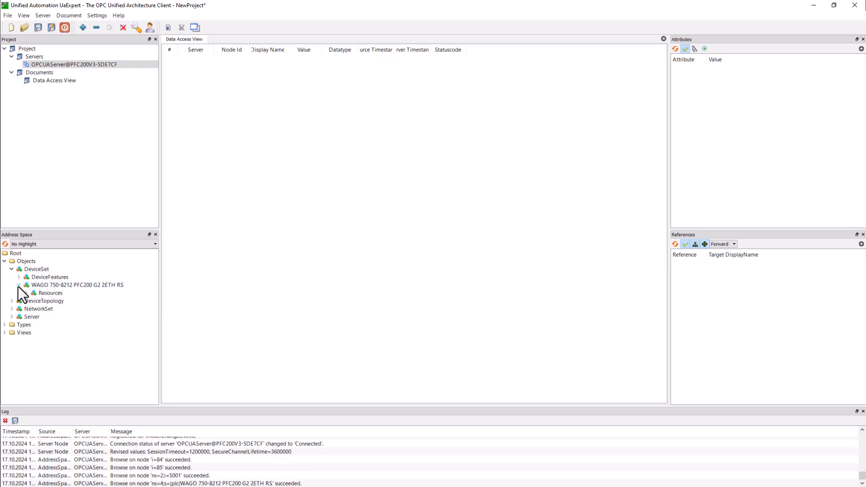
pyautogui.click(26, 292)
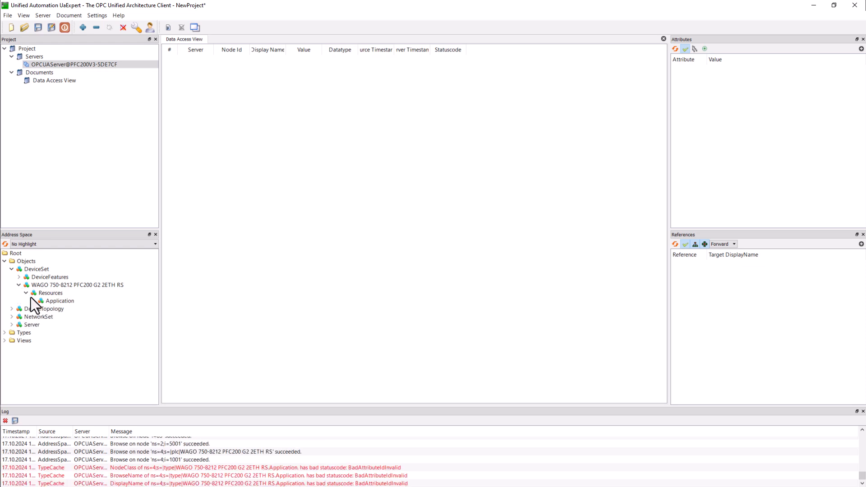
pyautogui.click(25, 301)
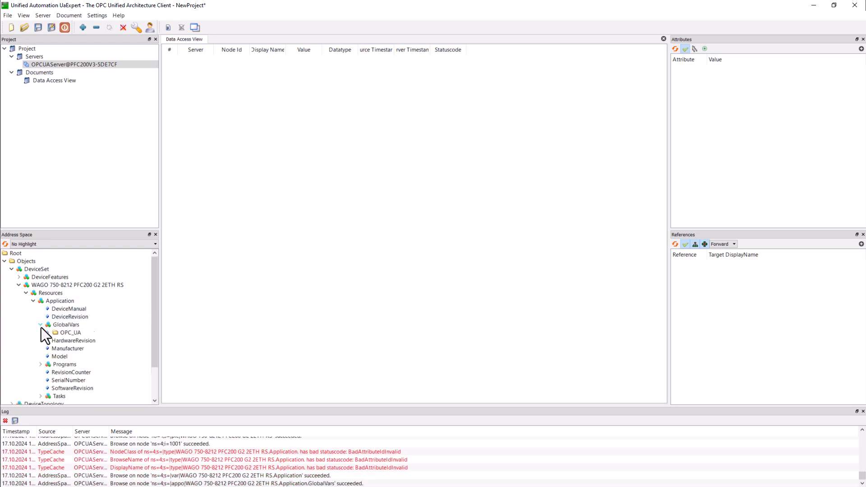
pyautogui.click(48, 333)
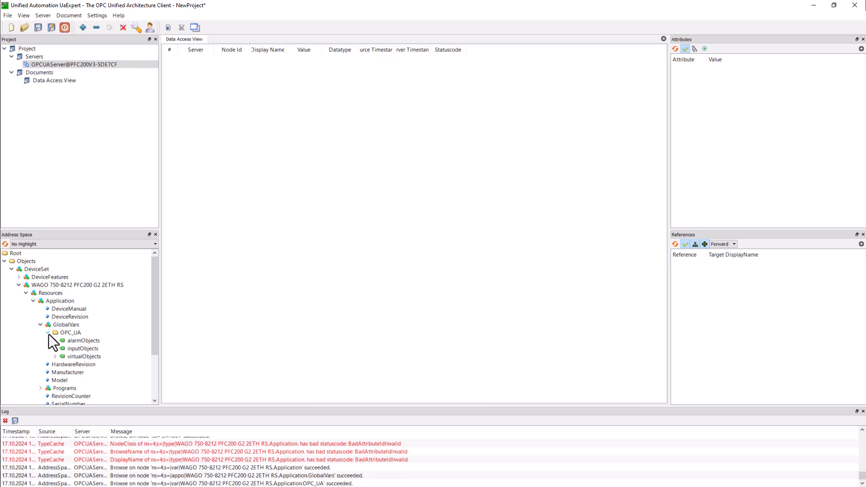
pyautogui.click(62, 356)
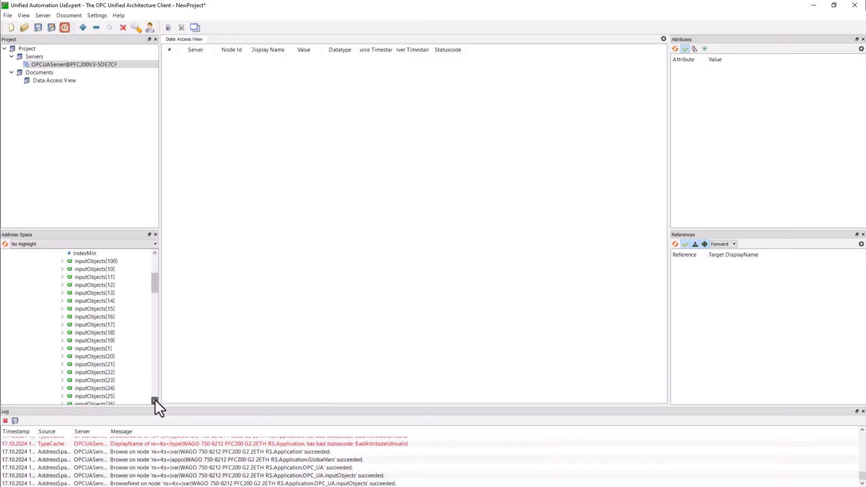
# Subscribe inputObjects[1] and [2] in Data Access View and view Temp1's value 357 °C
pyautogui.scroll(-3)
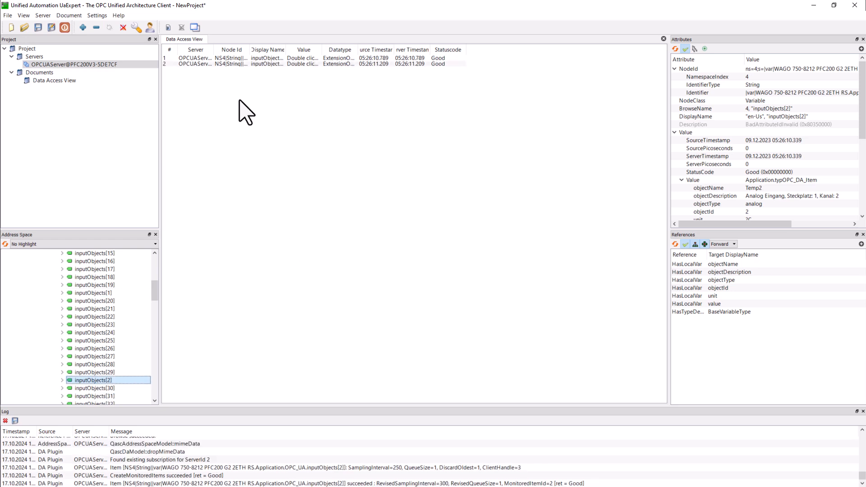
pyautogui.doubleClick(303, 58)
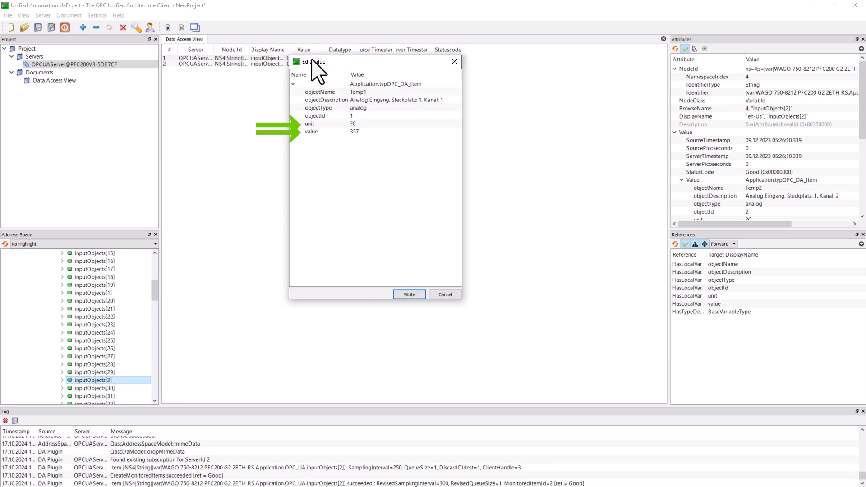